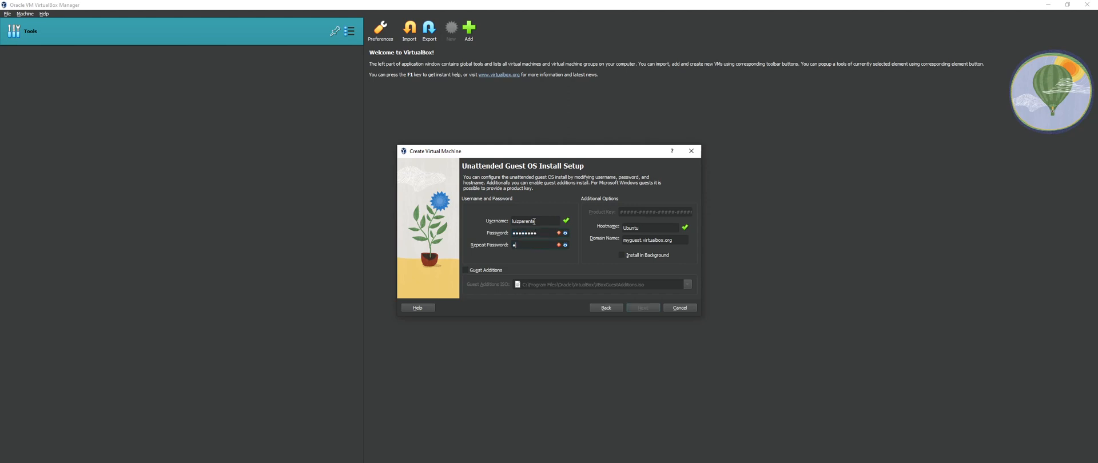
# - Enter the username and password for the unattended Ubuntu install
pyautogui.click(642, 308)
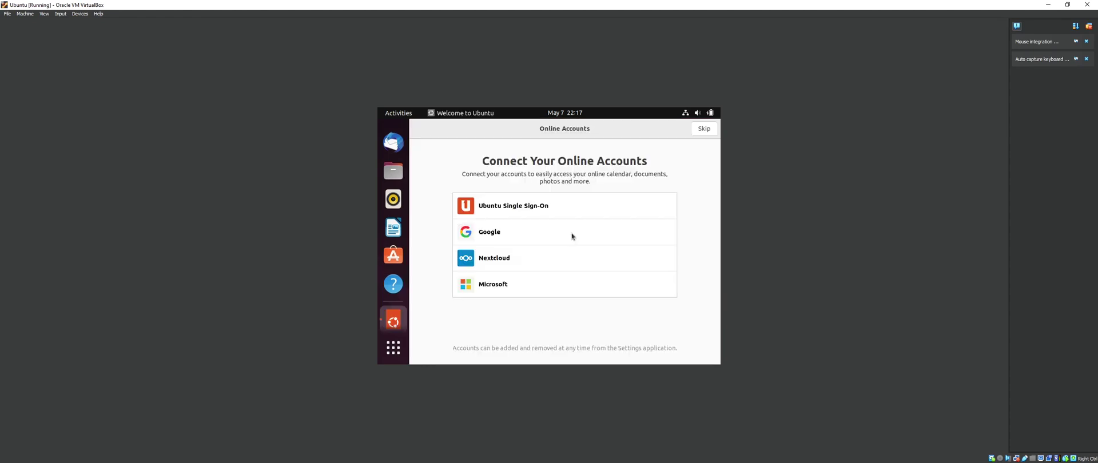
# - Skip connecting online accounts, leaving Ubuntu Pro on Skip for now
pyautogui.click(705, 128)
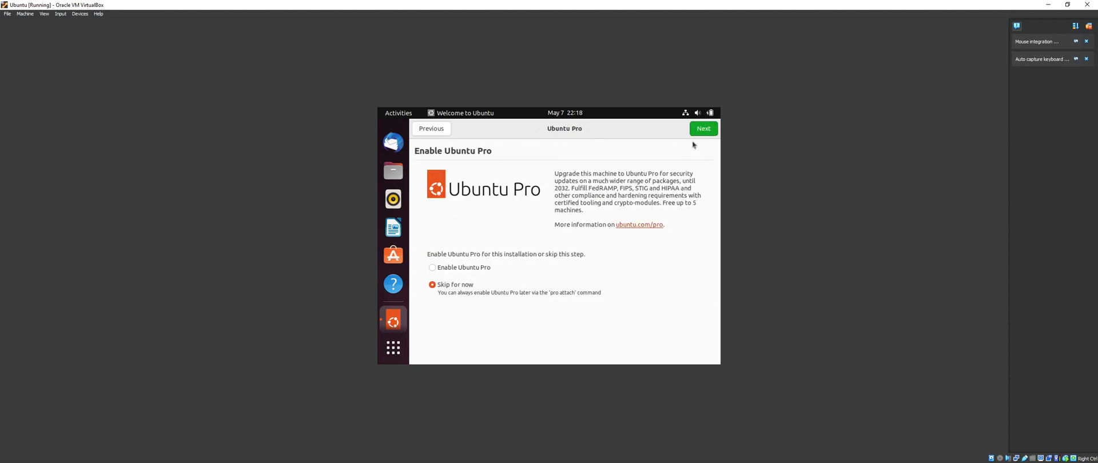